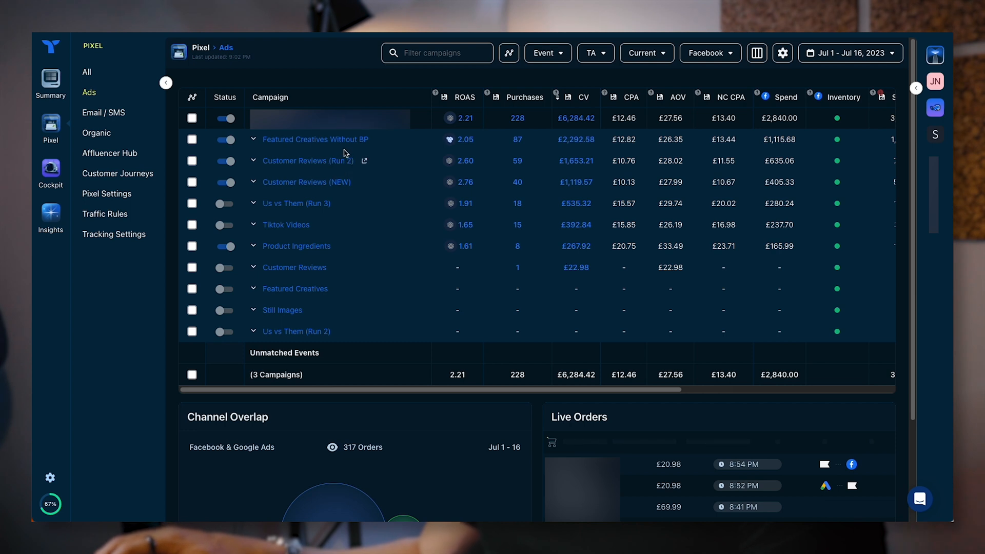
{"action": "mouse_move", "coordinate": [338, 144]}
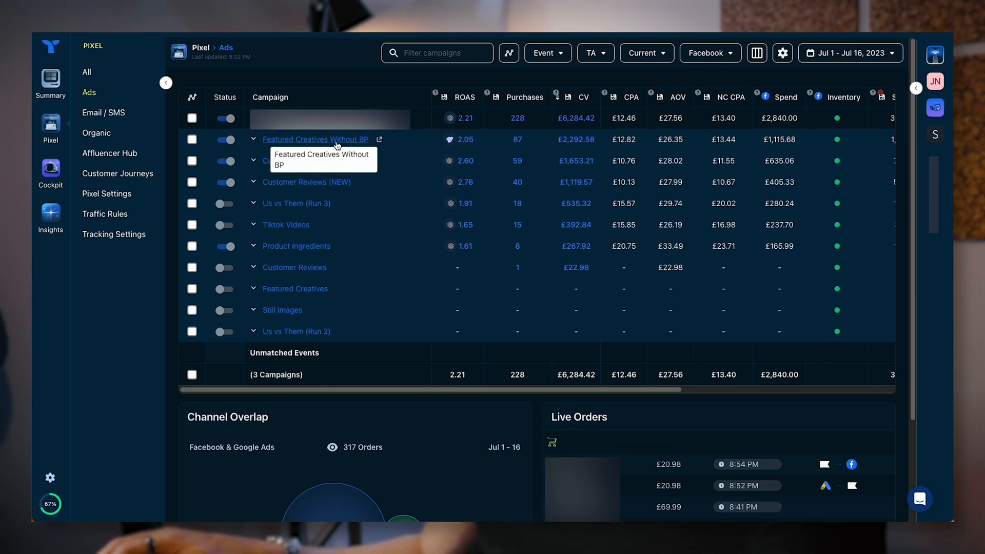
Step: Expand Featured Creatives Without BP and use Triple Attribution + FB Views attribution
{"action": "left_click", "coordinate": [253, 139]}
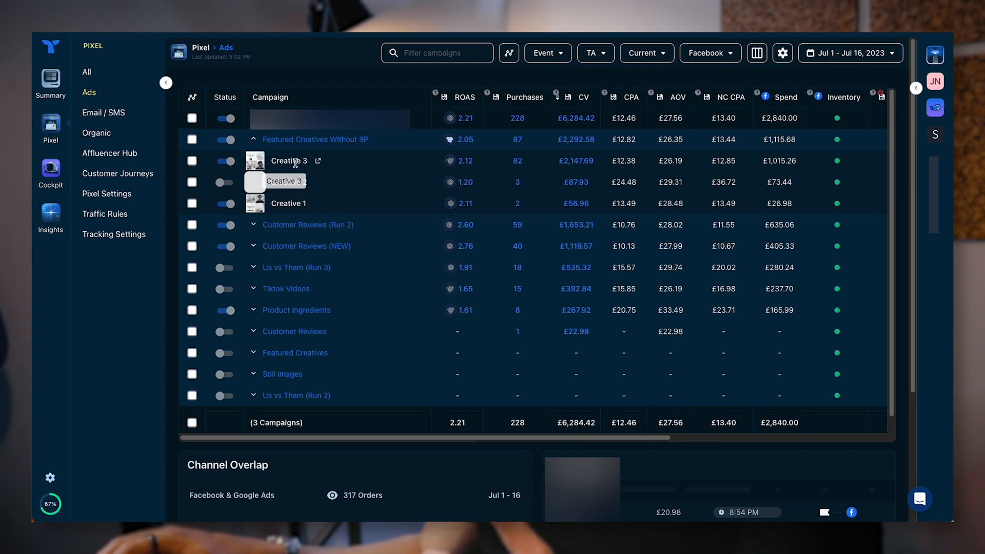
{"action": "mouse_move", "coordinate": [324, 277]}
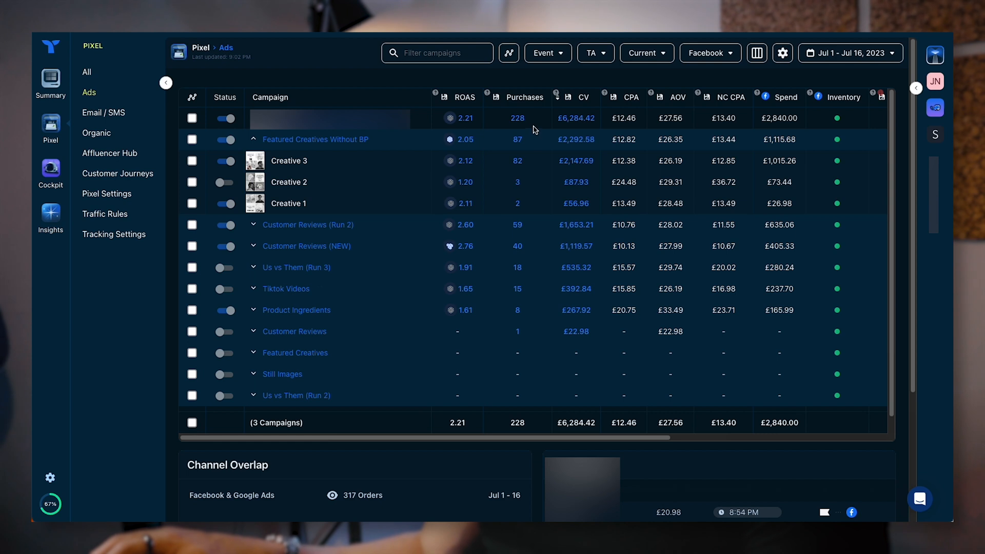
{"action": "mouse_move", "coordinate": [784, 99]}
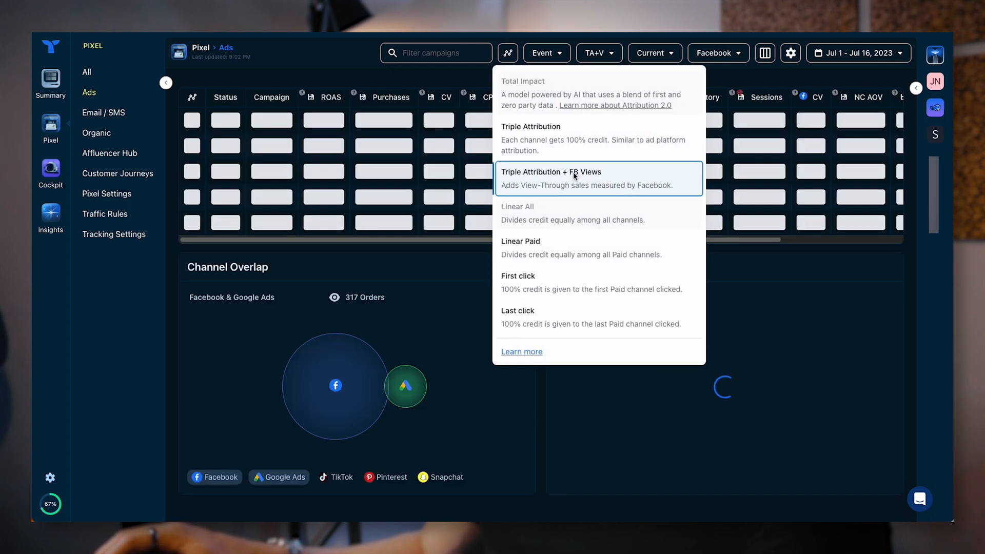
{"action": "left_click", "coordinate": [574, 175]}
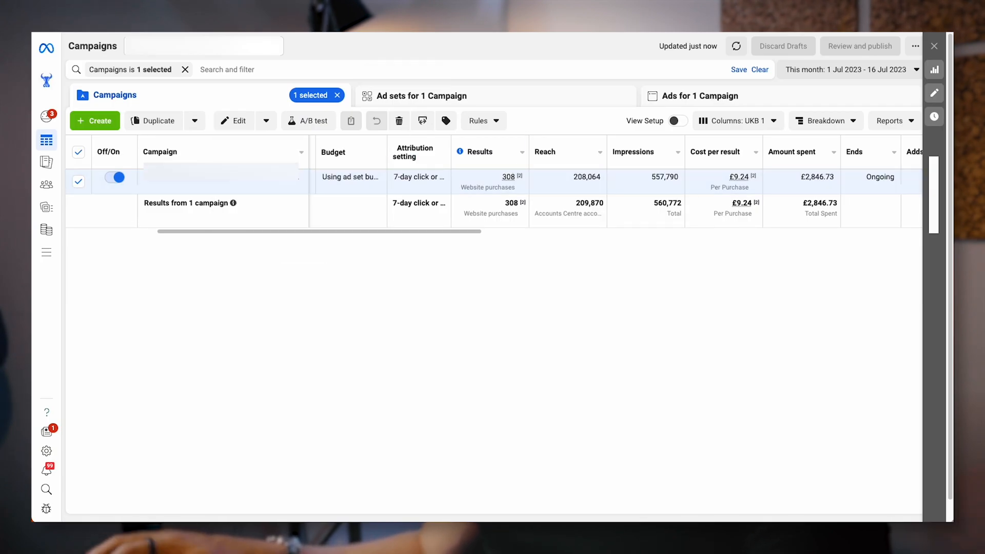
{"action": "mouse_move", "coordinate": [576, 338]}
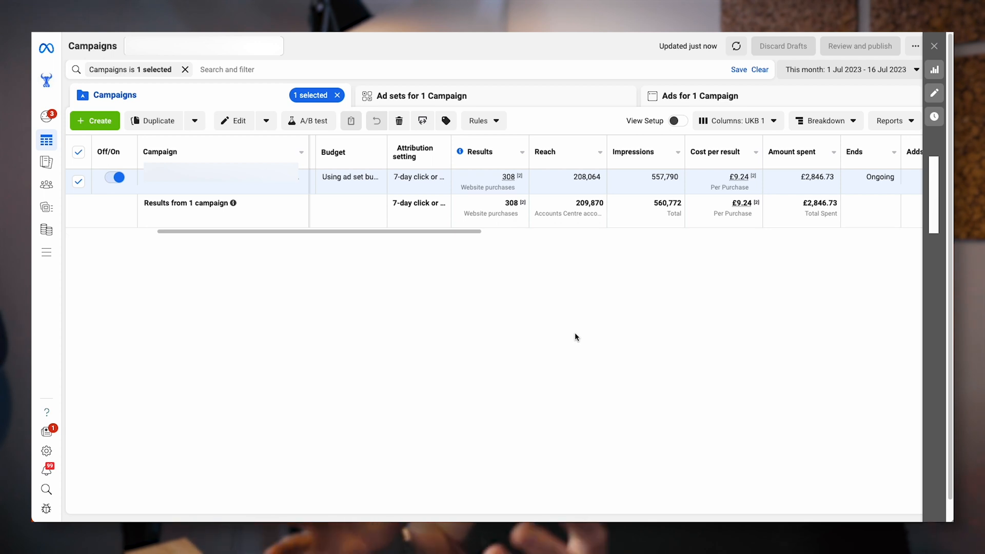
{"action": "mouse_move", "coordinate": [520, 224]}
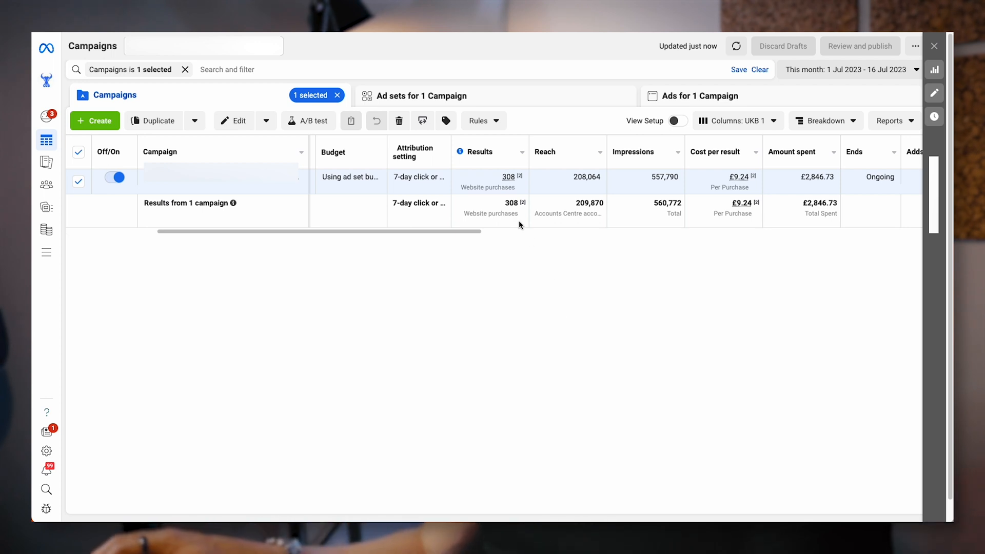
{"action": "scroll", "scroll_direction": "right", "scroll_amount": 3}
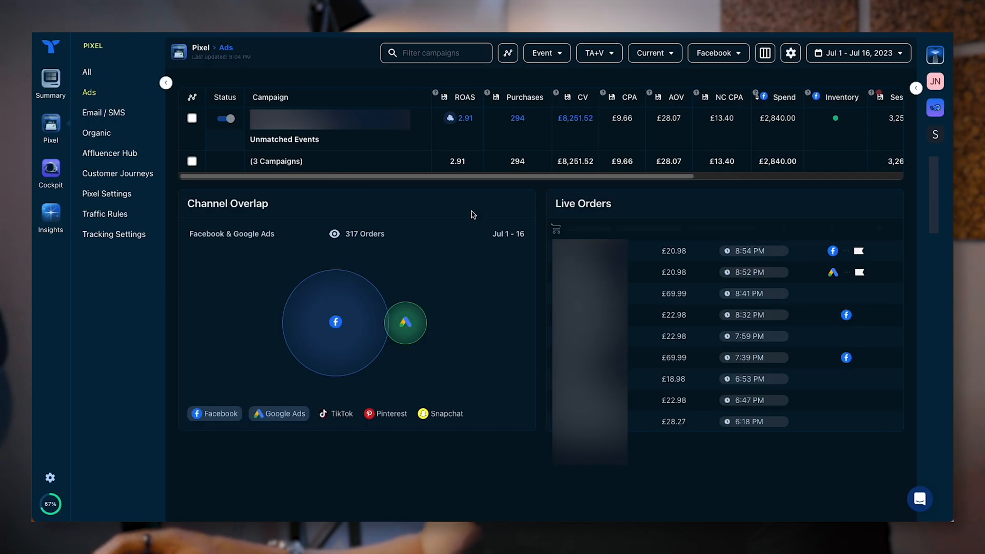
{"action": "mouse_move", "coordinate": [113, 235]}
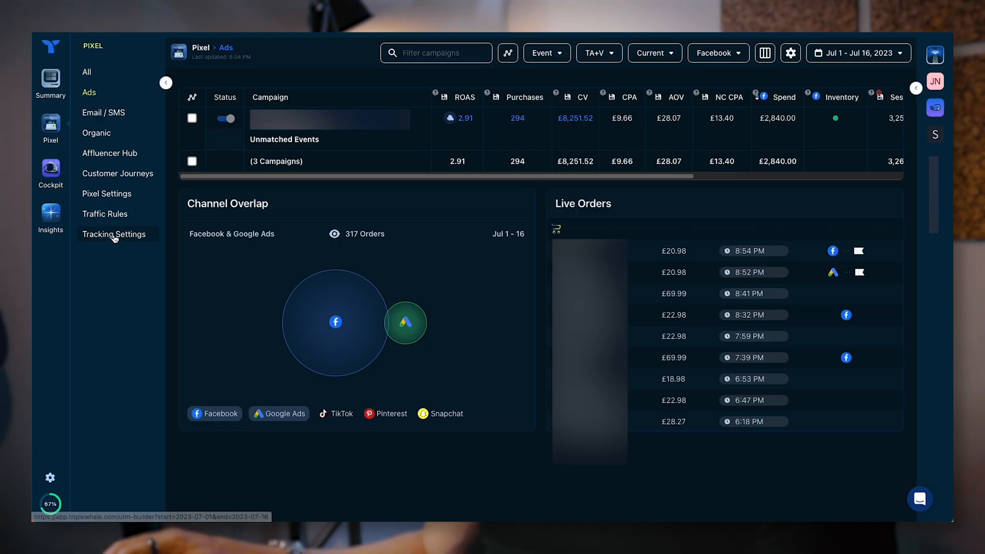
Step: Open Tracking Settings and select the Facebook Ads URL parameter string
{"action": "left_click", "coordinate": [114, 234]}
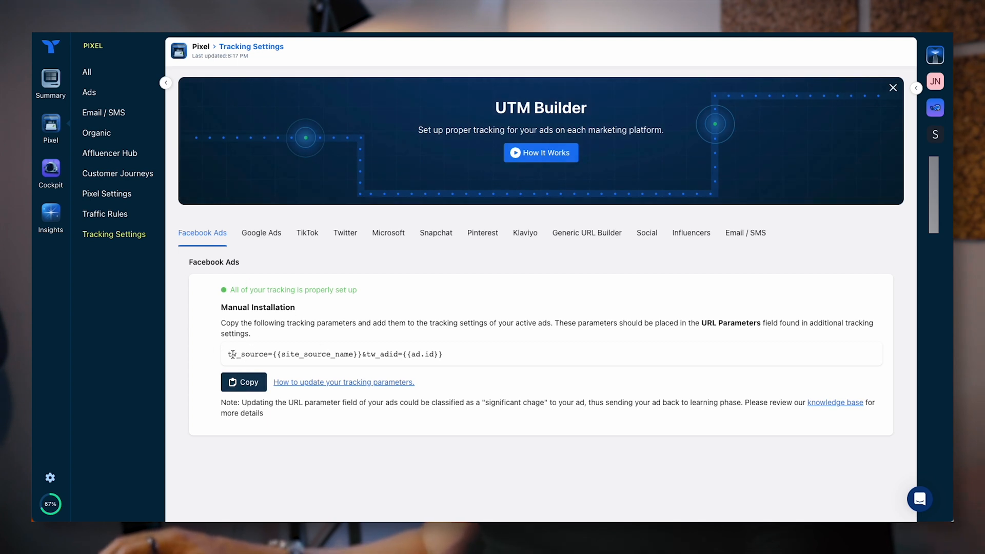
{"action": "left_click", "coordinate": [243, 382]}
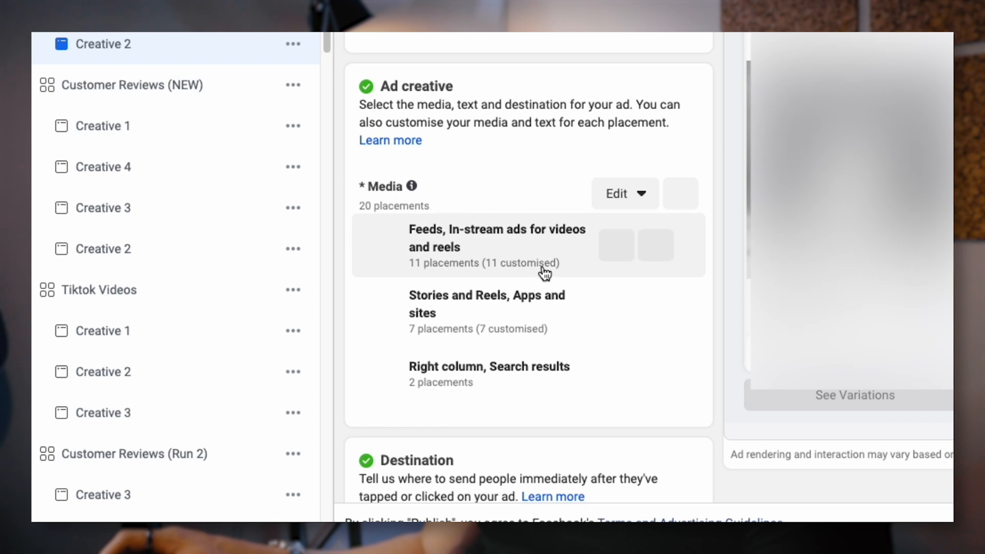
Step: Scroll the Facebook ad editor down to the URL parameters field with the tw_source/tw_adid string
{"action": "scroll", "scroll_direction": "down", "scroll_amount": 3}
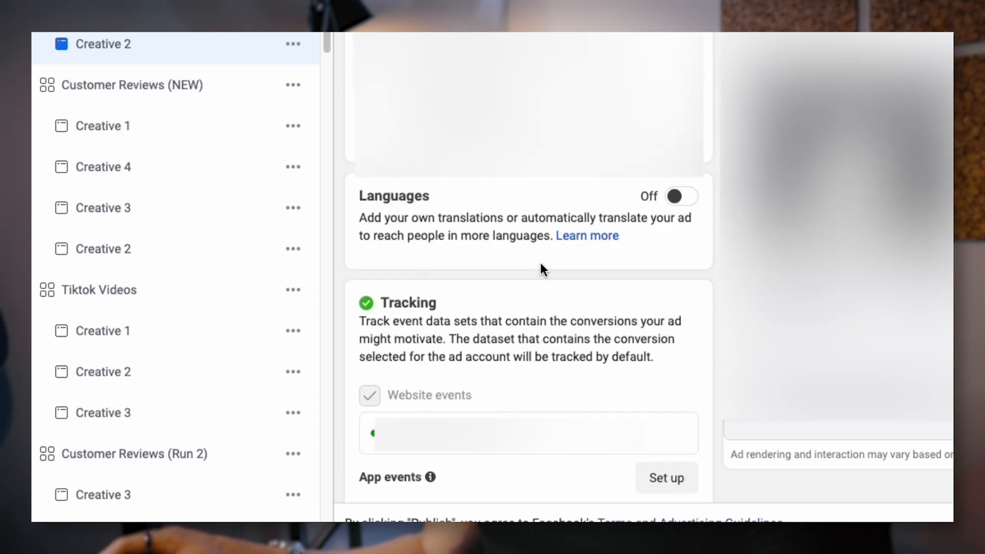
{"action": "scroll", "scroll_direction": "down", "scroll_amount": 3}
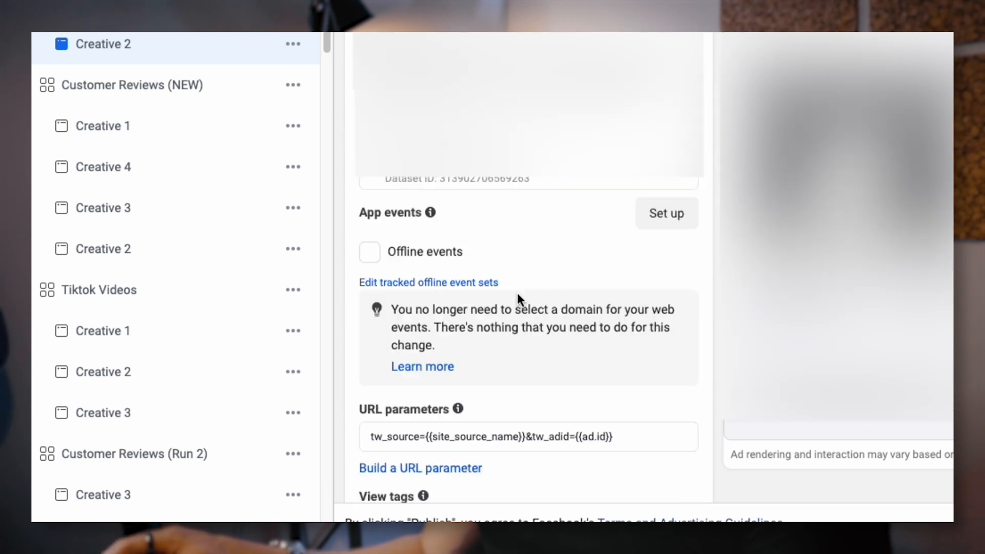
{"action": "scroll", "scroll_direction": "down", "scroll_amount": 3}
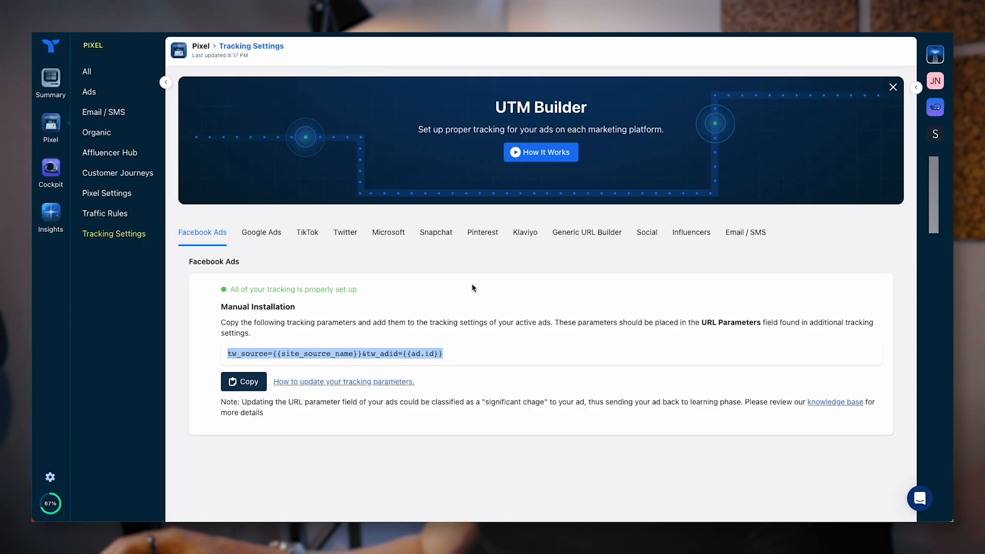
Step: Show the Google Ads tracking parameters and scroll to the Install Manually section
{"action": "left_click", "coordinate": [261, 232]}
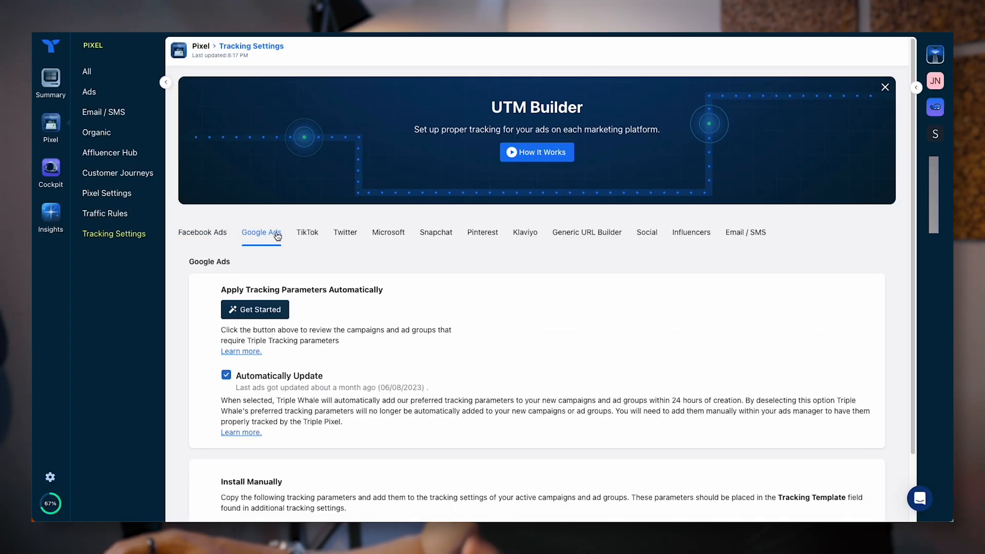
{"action": "scroll", "scroll_direction": "down", "scroll_amount": 3}
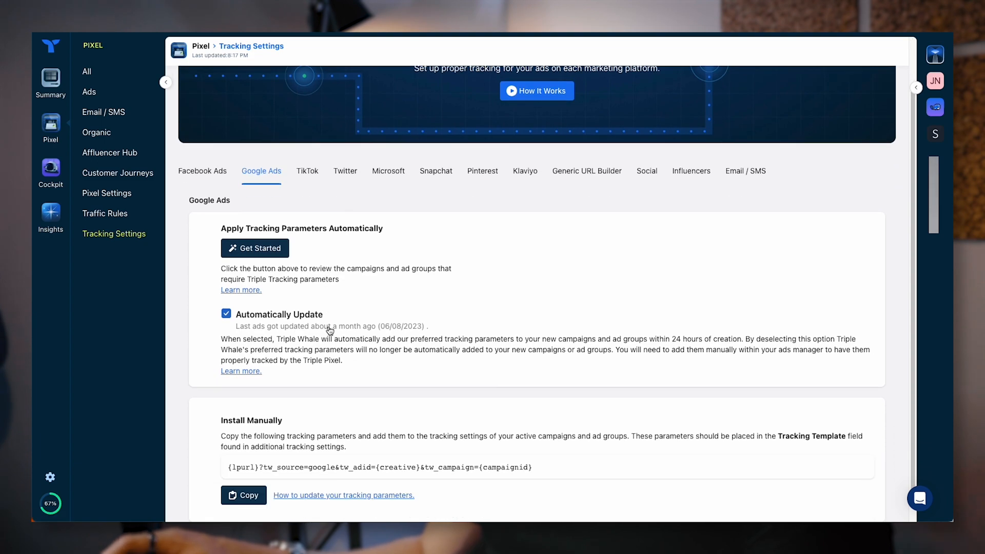
{"action": "scroll", "scroll_direction": "down", "scroll_amount": 3}
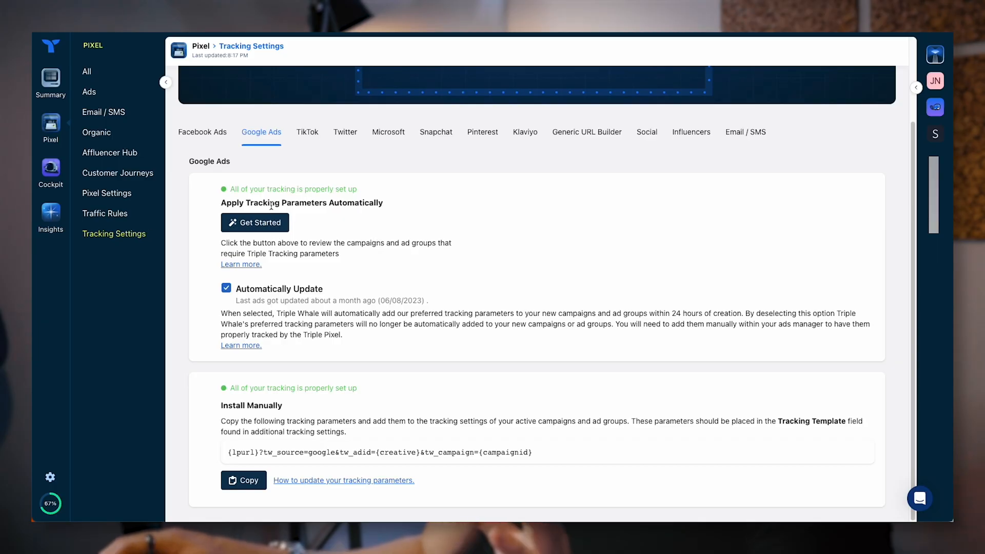
{"action": "mouse_move", "coordinate": [108, 149]}
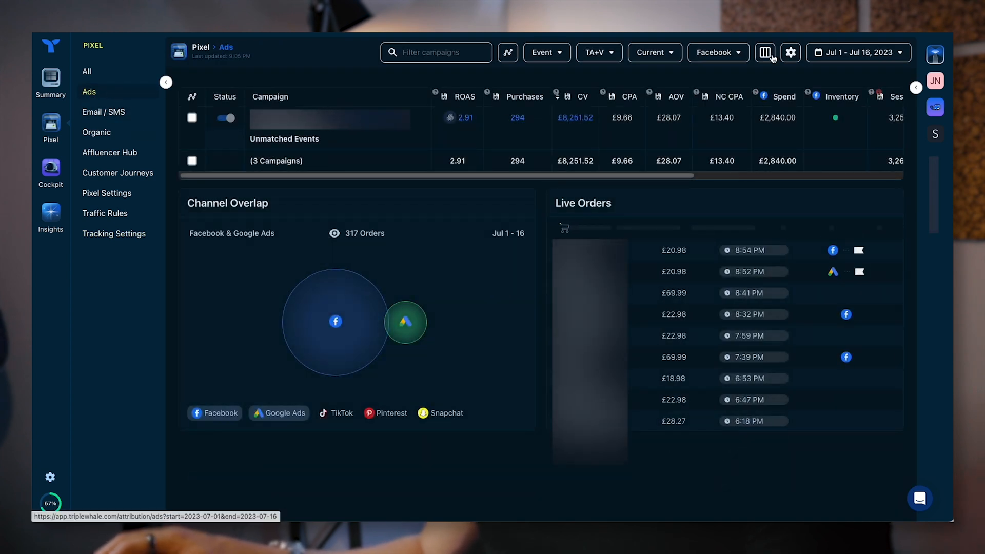
Step: Open the ads table's column customisation, then expand the Insights reports menu
{"action": "left_click", "coordinate": [718, 52]}
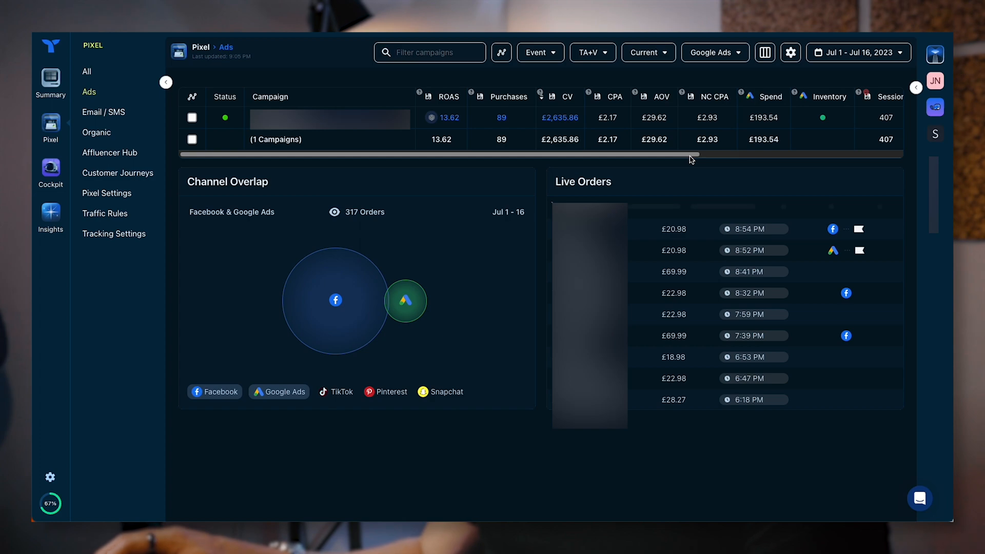
{"action": "left_click", "coordinate": [50, 214]}
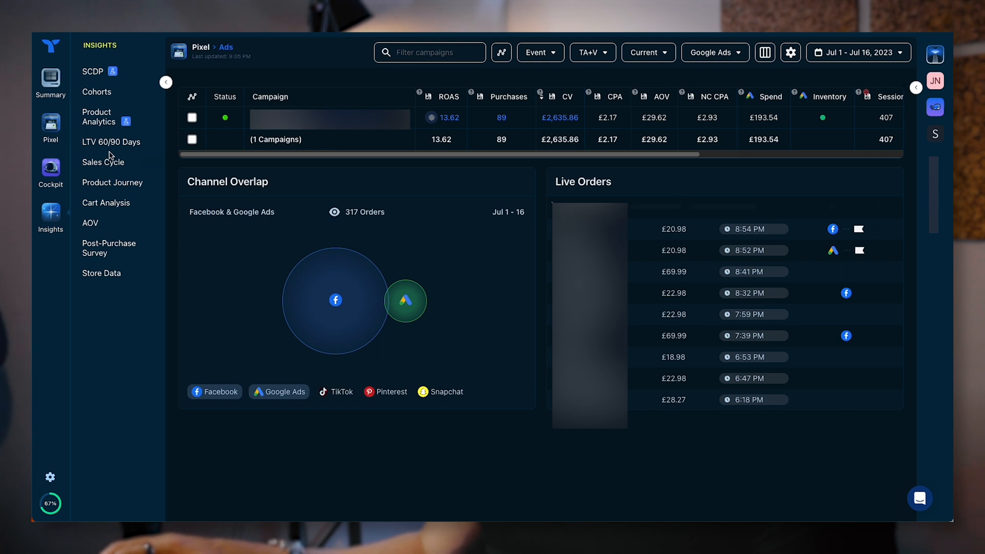
Step: Browse the monthly Cohorts LTV table, then open the LTV 60/90 Days report
{"action": "left_click", "coordinate": [97, 92]}
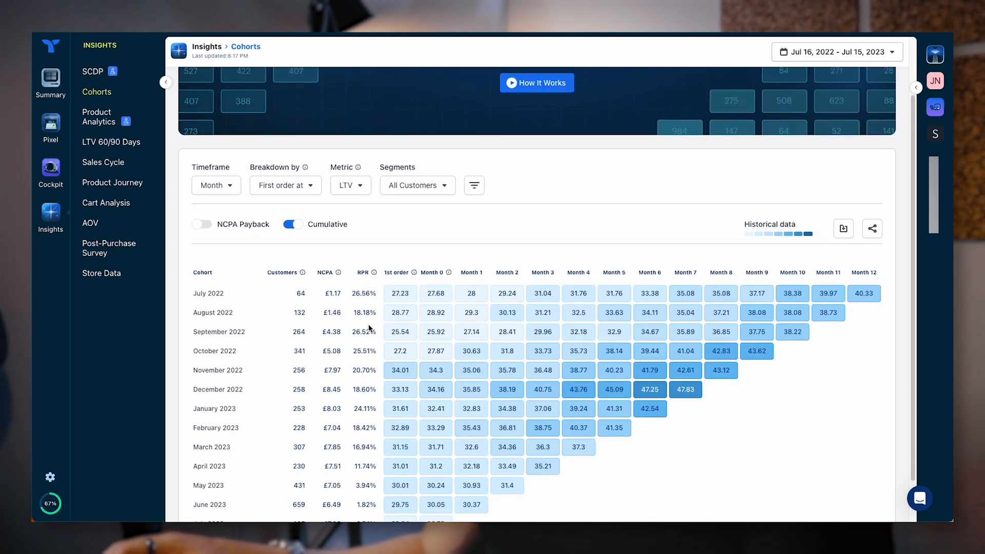
{"action": "scroll", "scroll_direction": "down", "scroll_amount": 3}
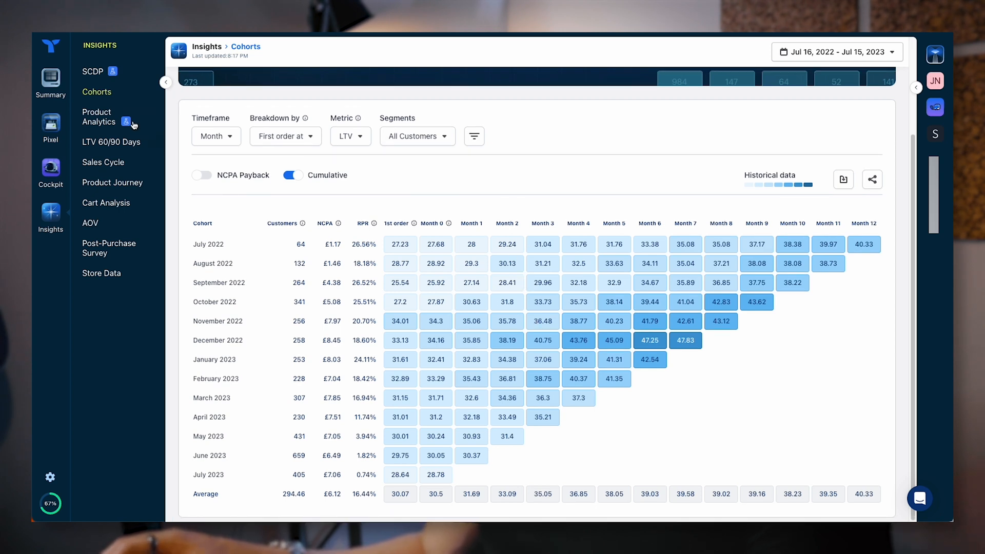
{"action": "left_click", "coordinate": [111, 142]}
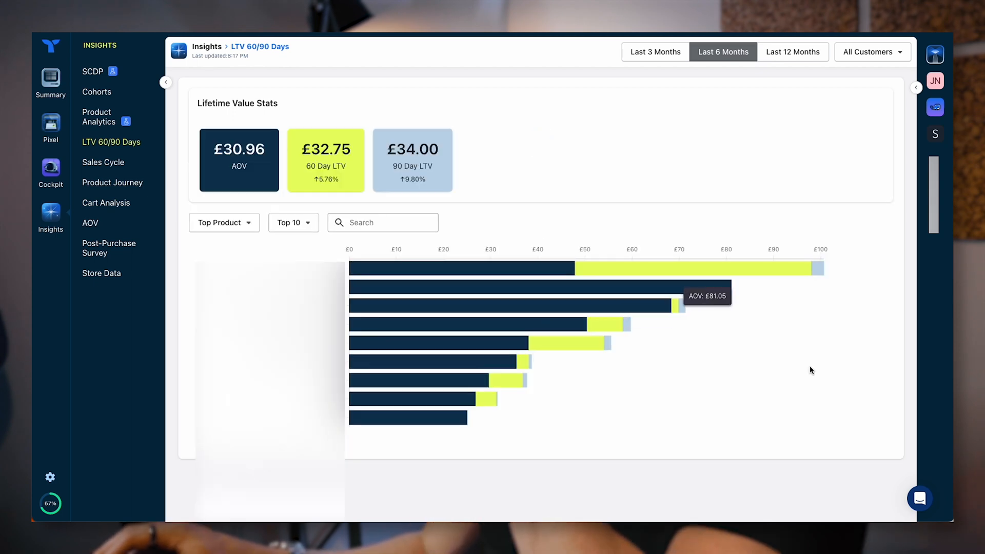
{"action": "mouse_move", "coordinate": [509, 271]}
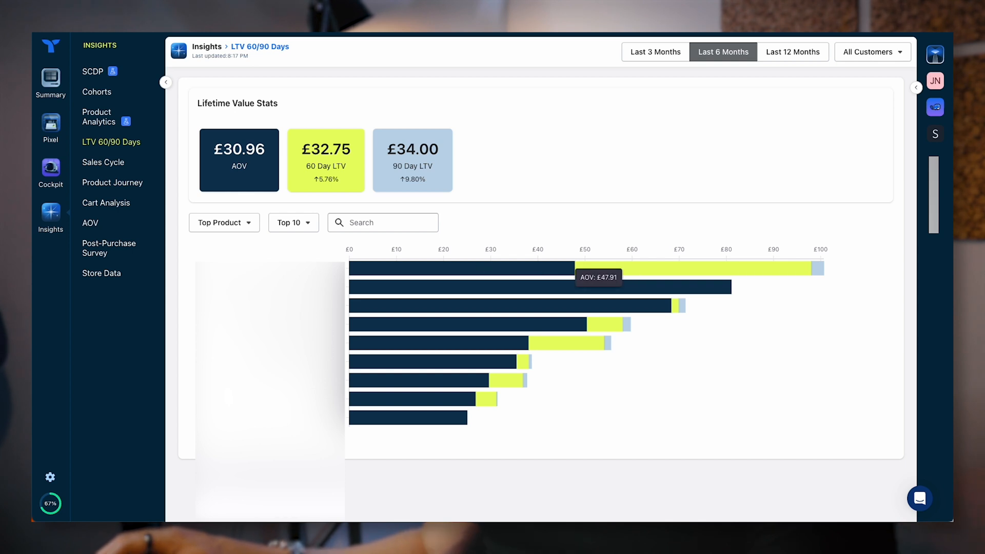
{"action": "mouse_move", "coordinate": [385, 271]}
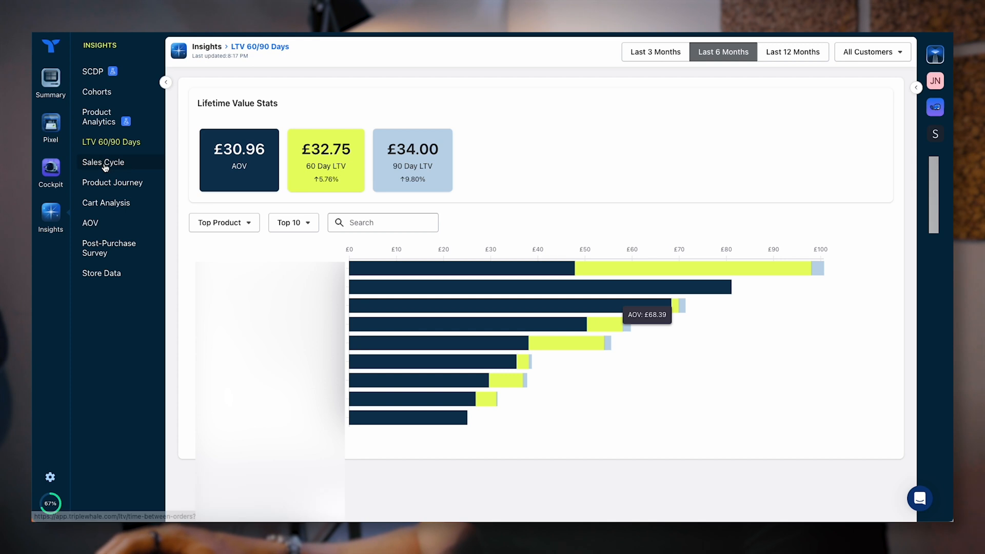
Step: Review the Sales Cycle time-between-orders charts, then open the Product Journey report
{"action": "left_click", "coordinate": [103, 162]}
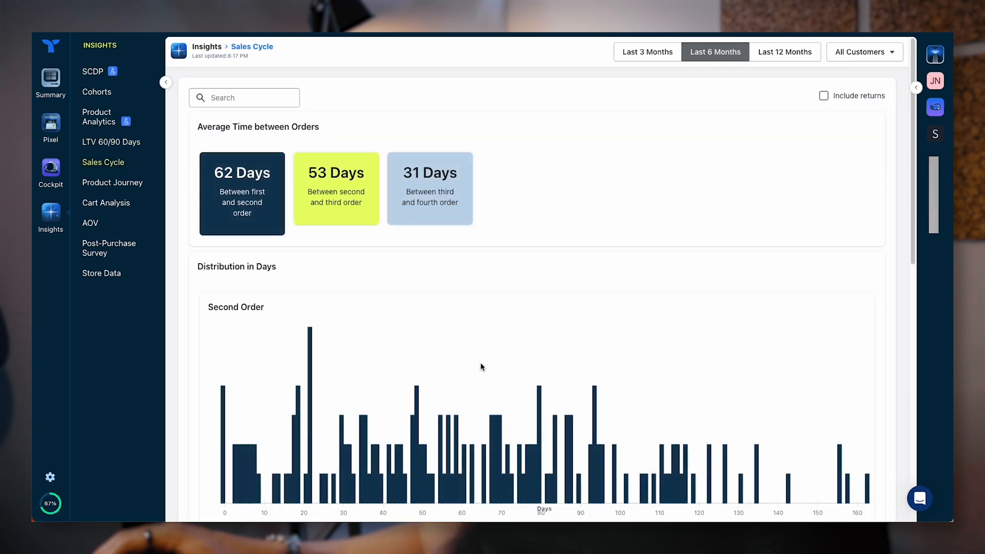
{"action": "scroll", "scroll_direction": "down", "scroll_amount": 3}
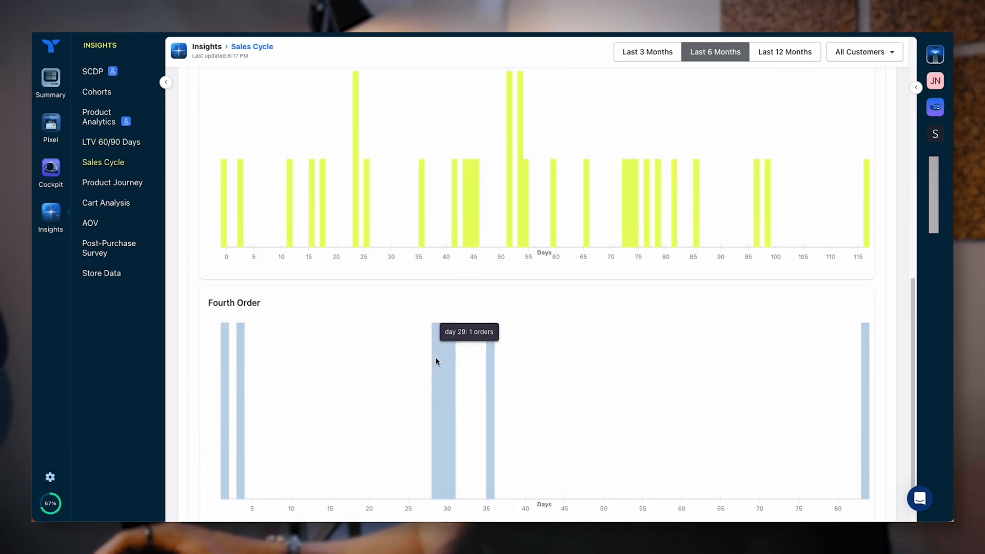
{"action": "scroll", "scroll_direction": "up", "scroll_amount": 3}
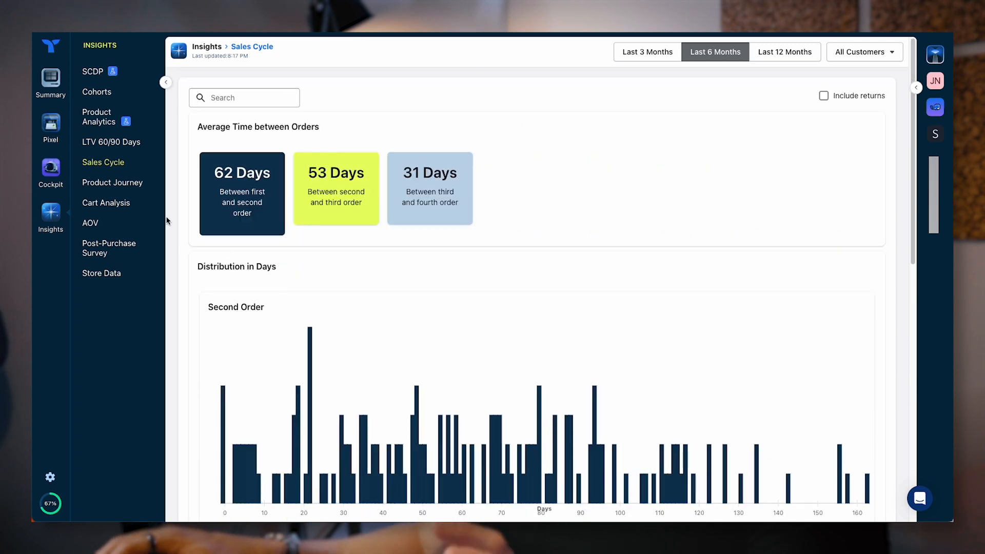
{"action": "left_click", "coordinate": [113, 183]}
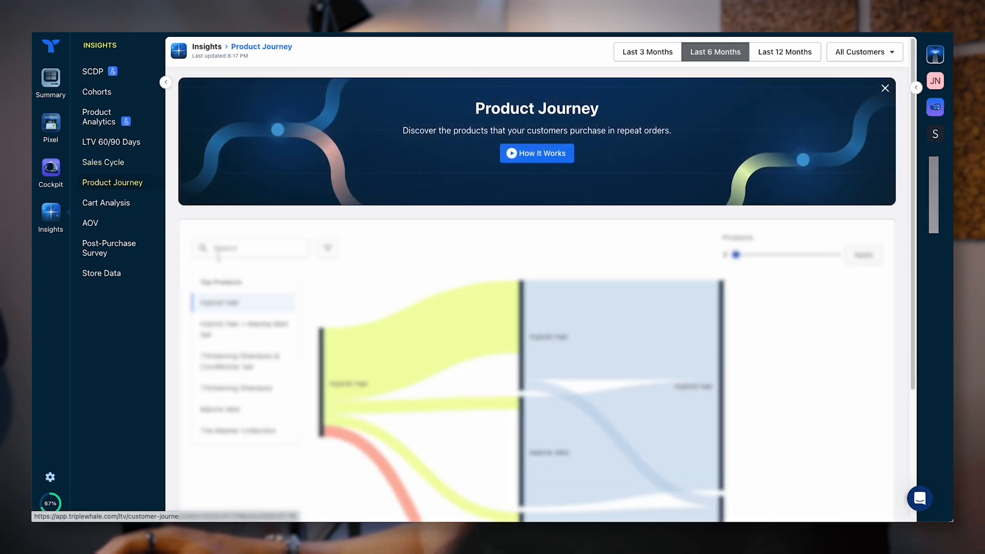
Step: Trace a top product's repeat-purchase flow in Product Journey, then open the AOV report
{"action": "left_click", "coordinate": [885, 88]}
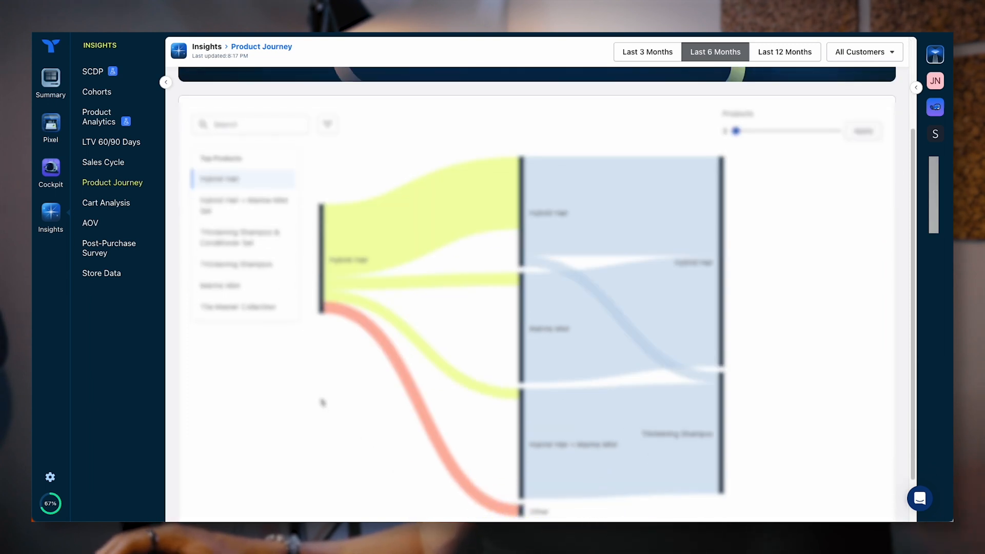
{"action": "mouse_move", "coordinate": [239, 206]}
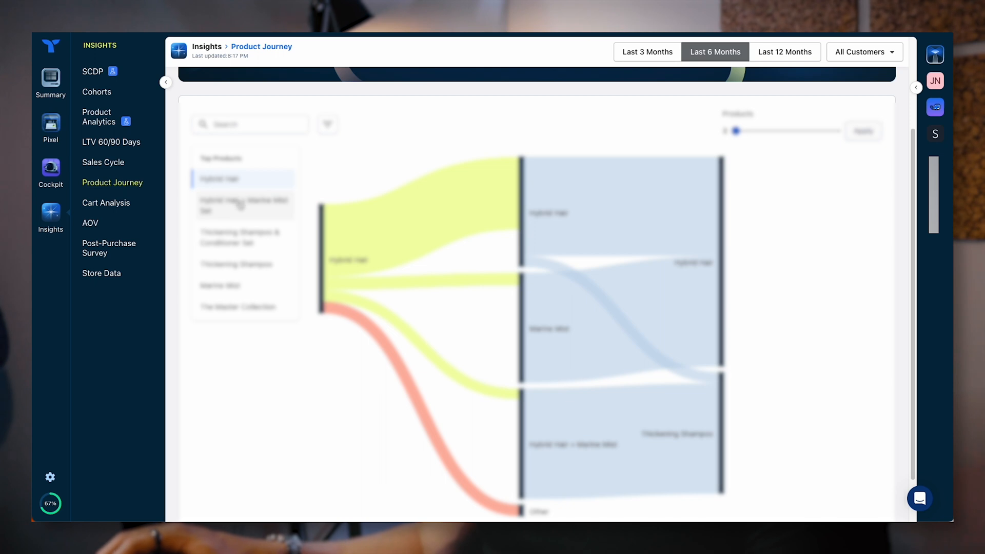
{"action": "left_click", "coordinate": [243, 206]}
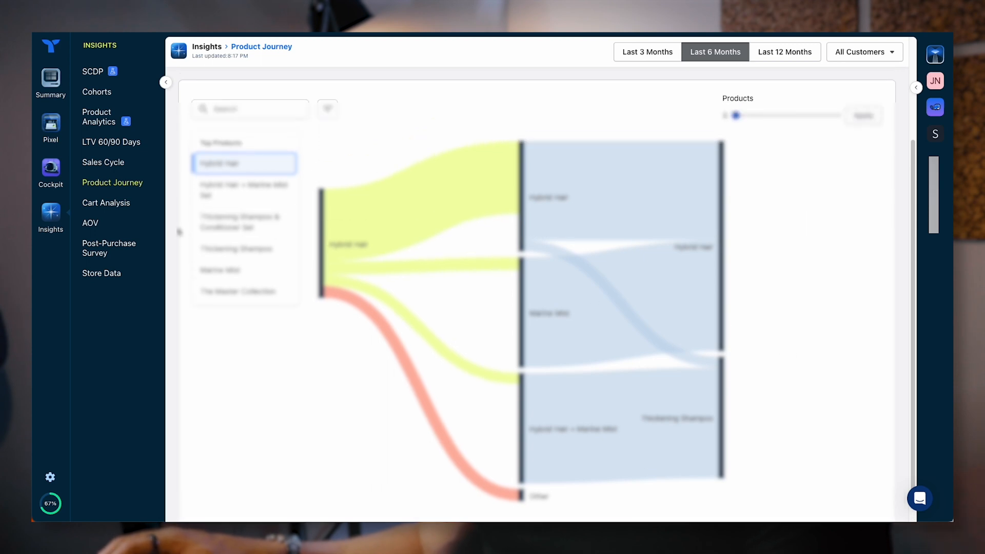
{"action": "left_click", "coordinate": [90, 223]}
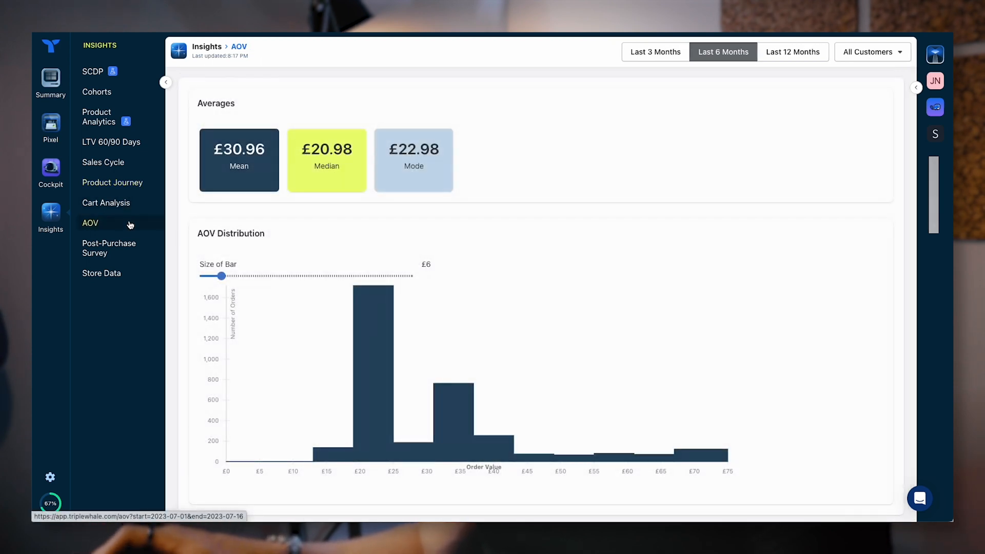
{"action": "mouse_move", "coordinate": [355, 311]}
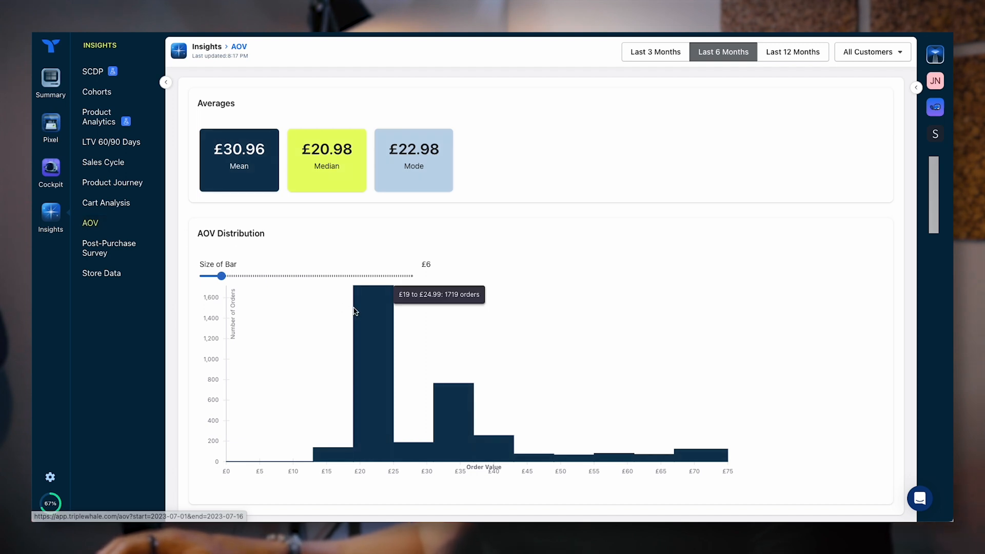
{"action": "mouse_move", "coordinate": [98, 94]}
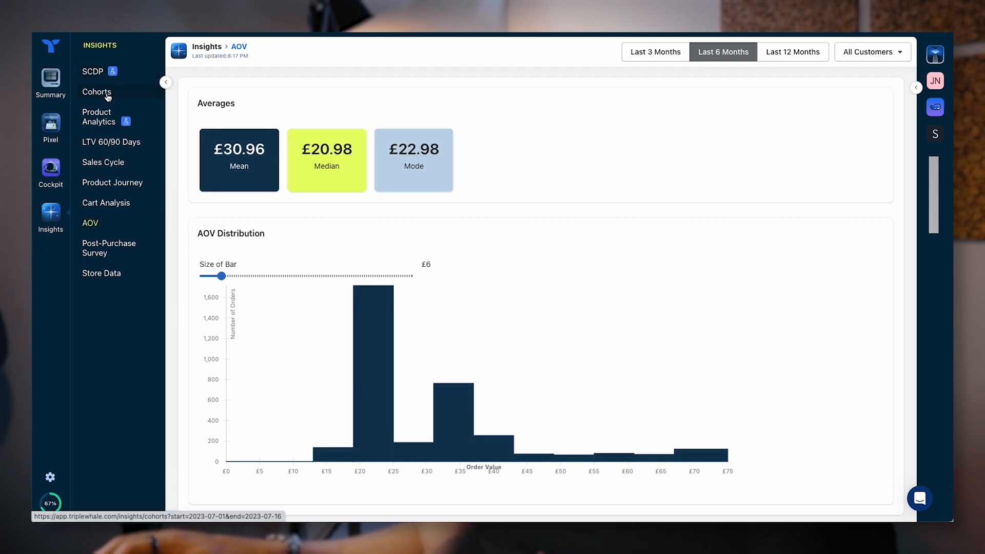
Step: Open the SCDP report from the top of the Insights menu
{"action": "left_click", "coordinate": [92, 71]}
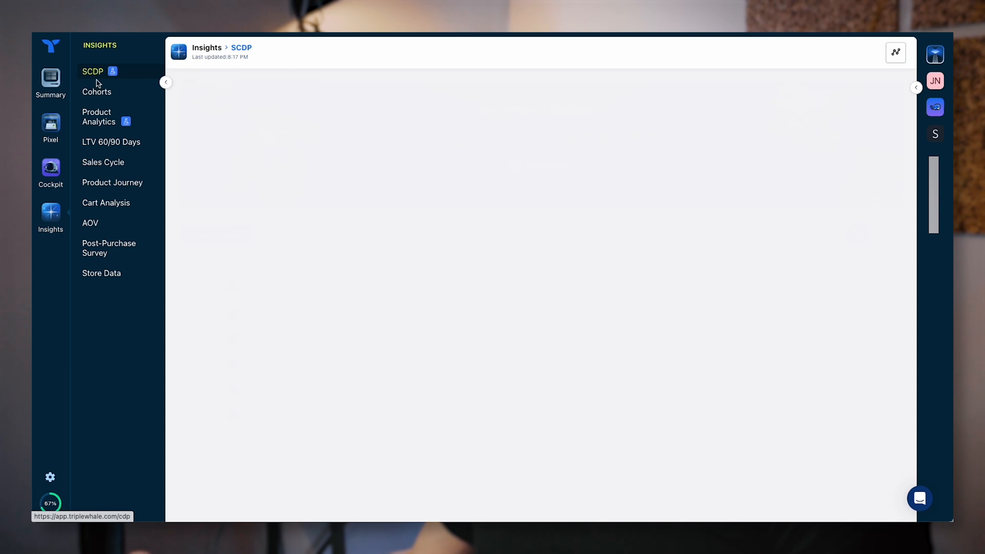